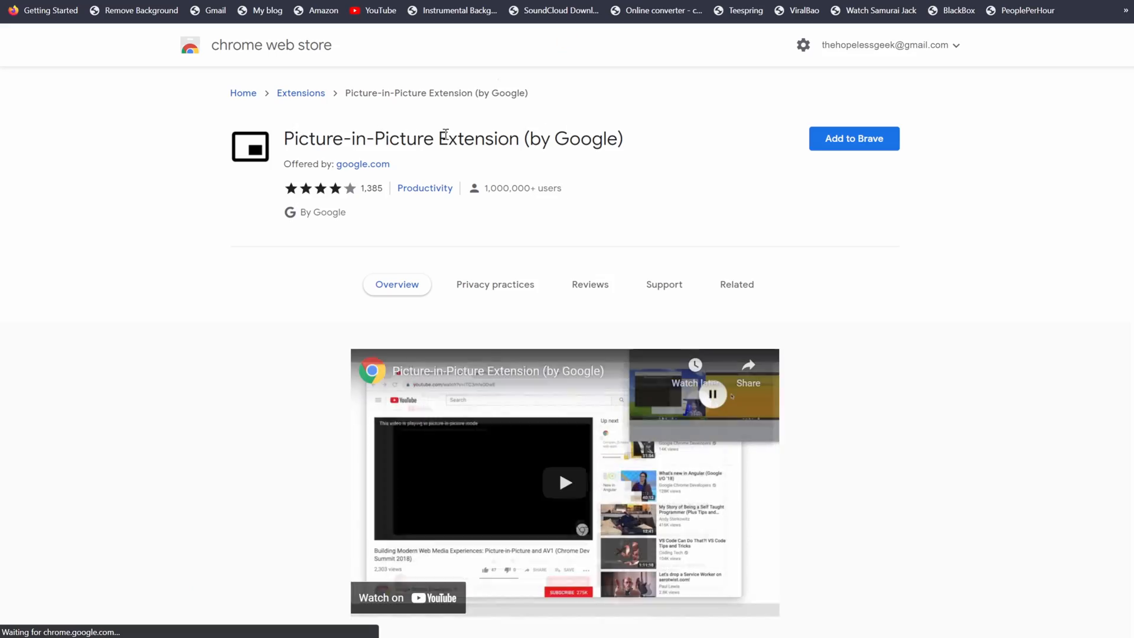
# Add Google's Picture-in-Picture extension to Brave and pop the YouTube flash loans video into a floating window
pyautogui.click(853, 138)
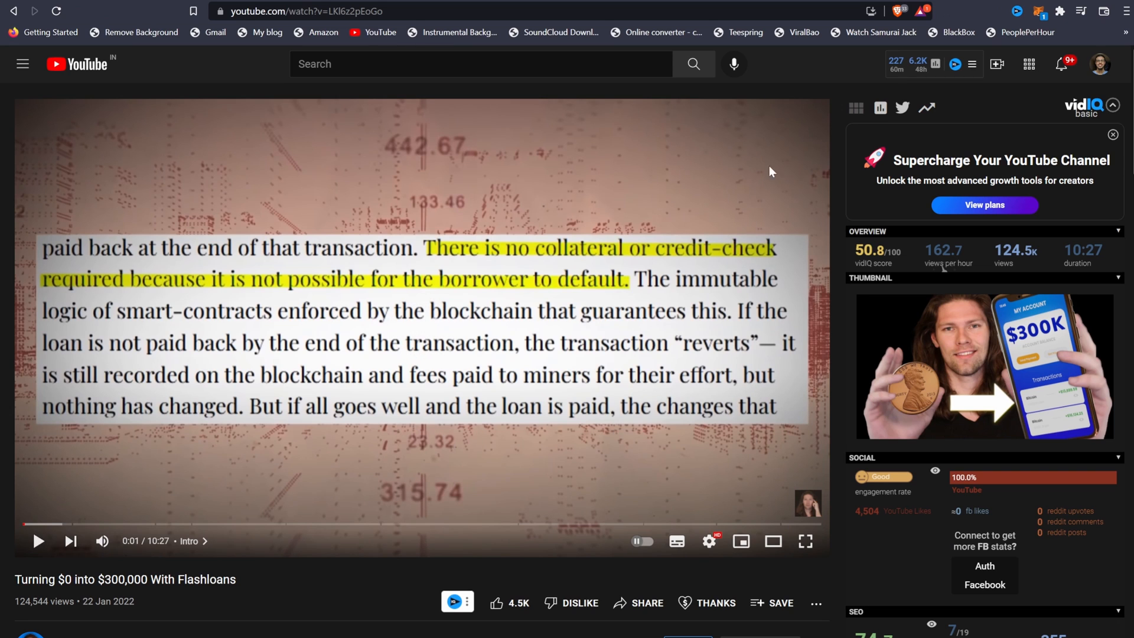
pyautogui.moveTo(1089, 18)
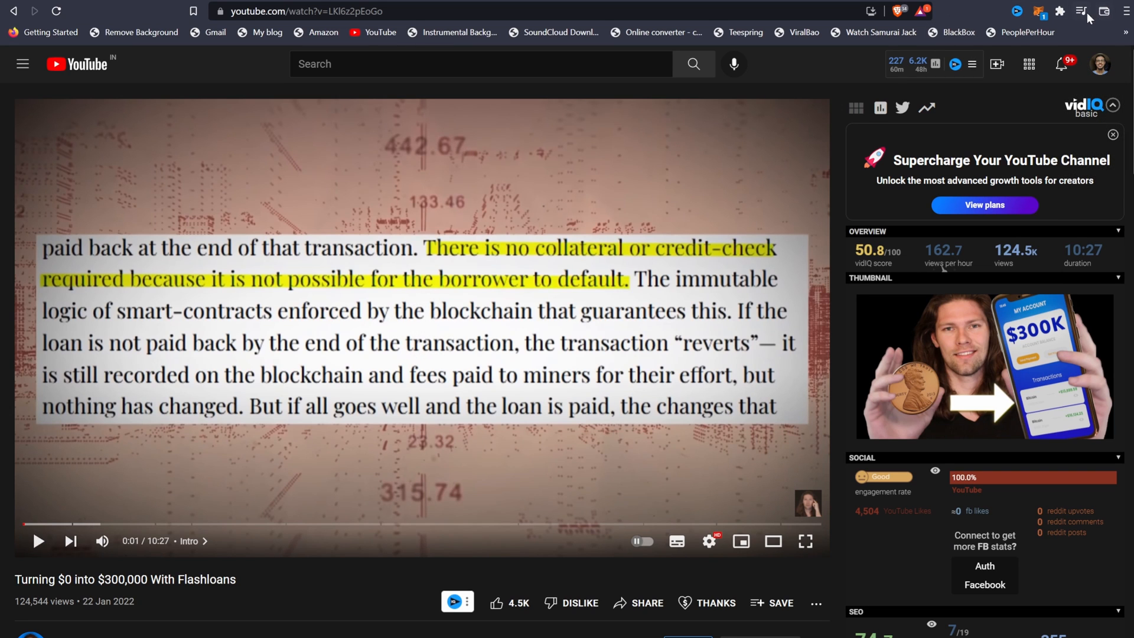
pyautogui.click(1058, 10)
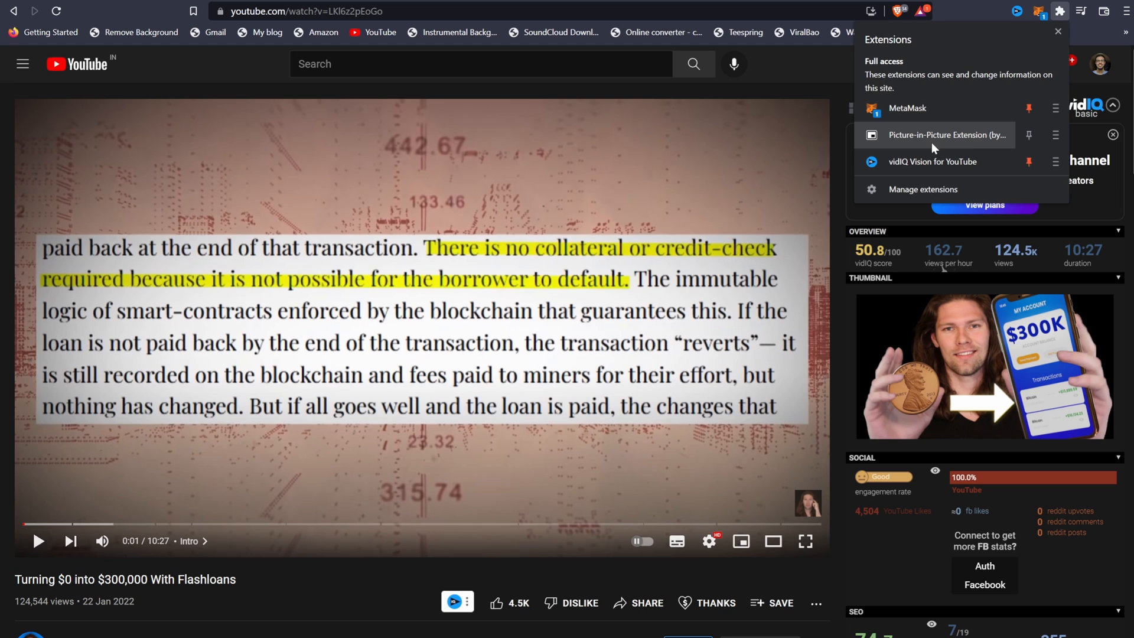
pyautogui.click(947, 134)
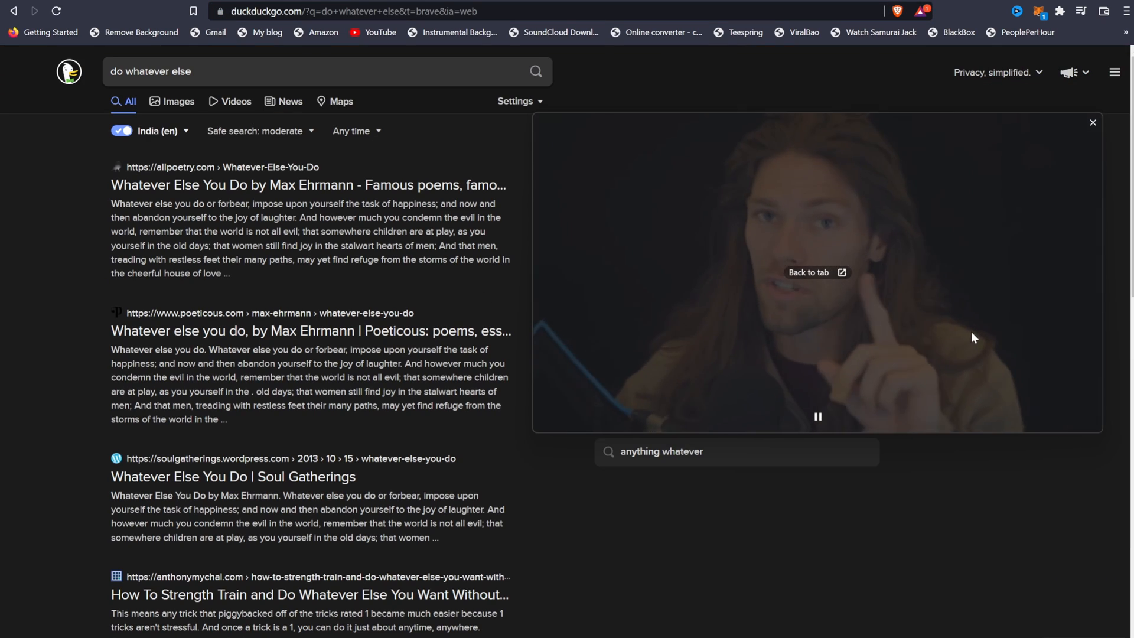
# With the video floating, browse the DuckDuckGo results and open the Quora answer about meditating with crystals
pyautogui.scroll(-3)
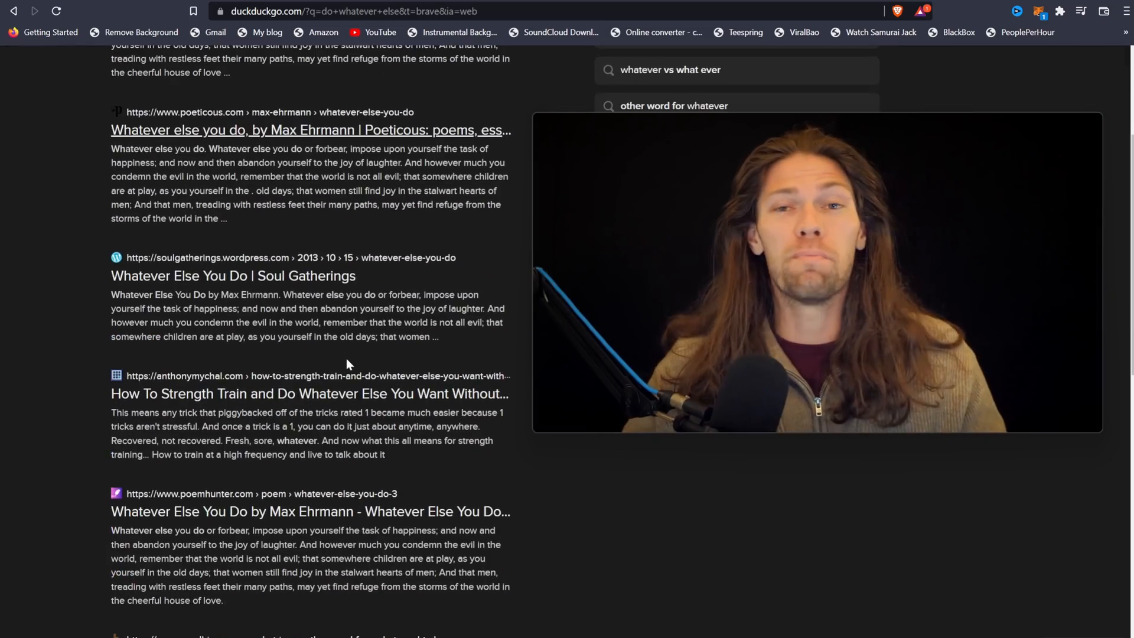
pyautogui.scroll(-3)
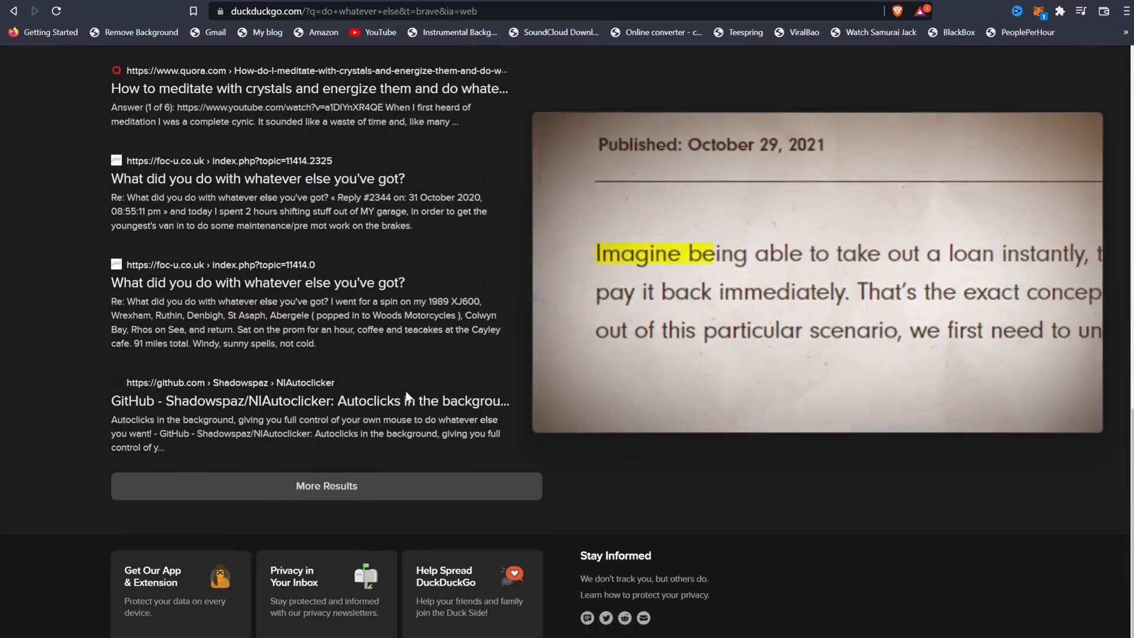
pyautogui.scroll(3)
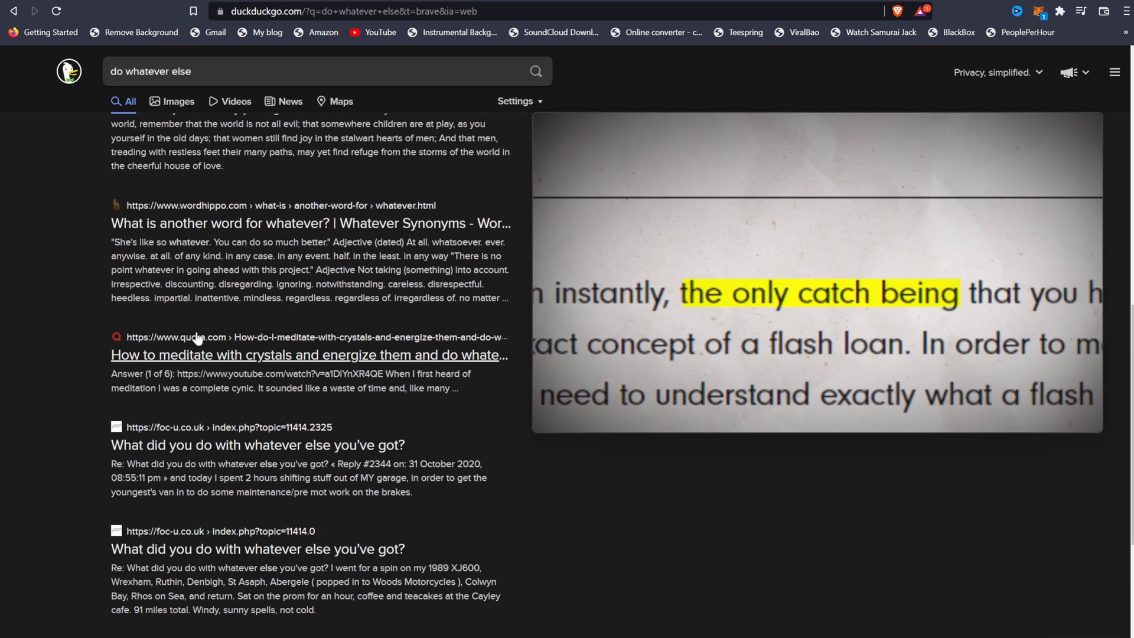
pyautogui.click(308, 354)
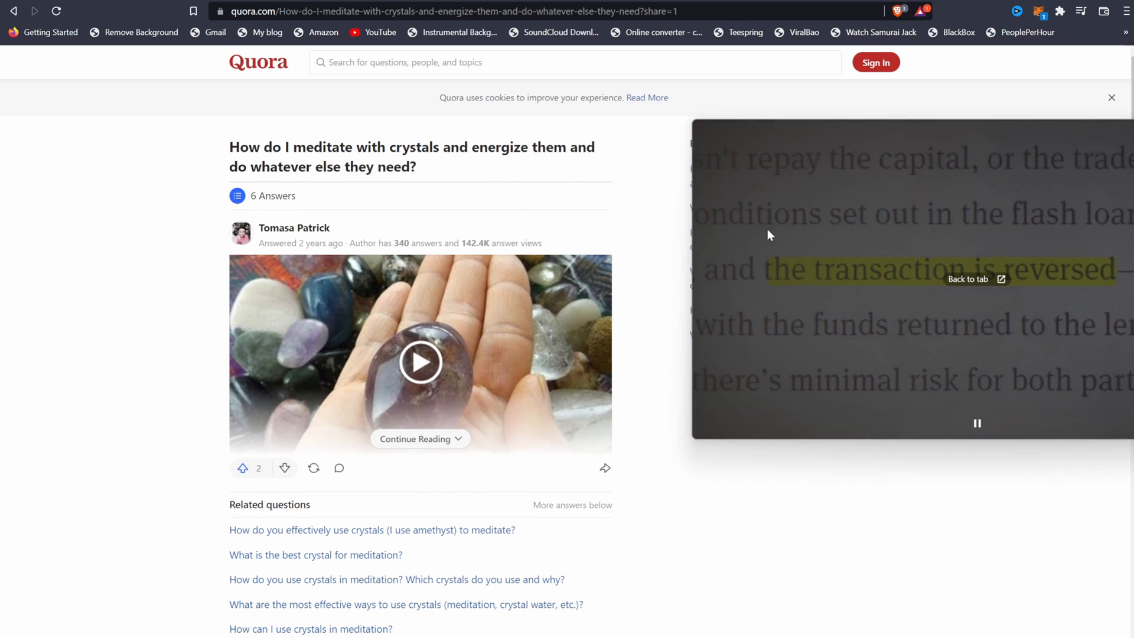